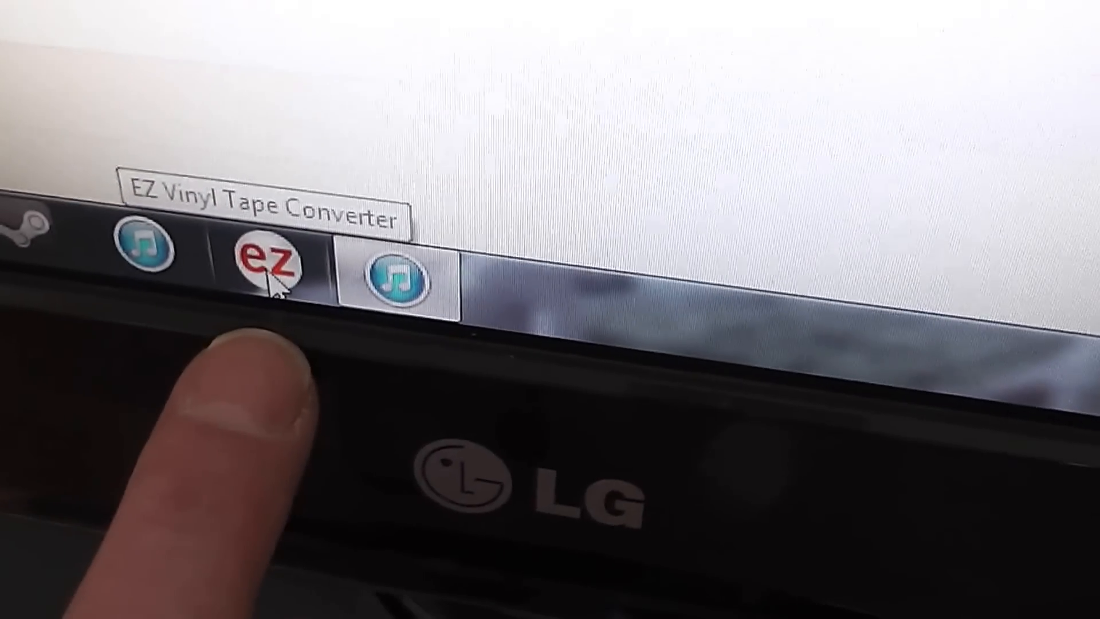
# Launch EZ Vinyl/Tape Converter from the taskbar to its connect-audio-device step.
pyautogui.click(265, 270)
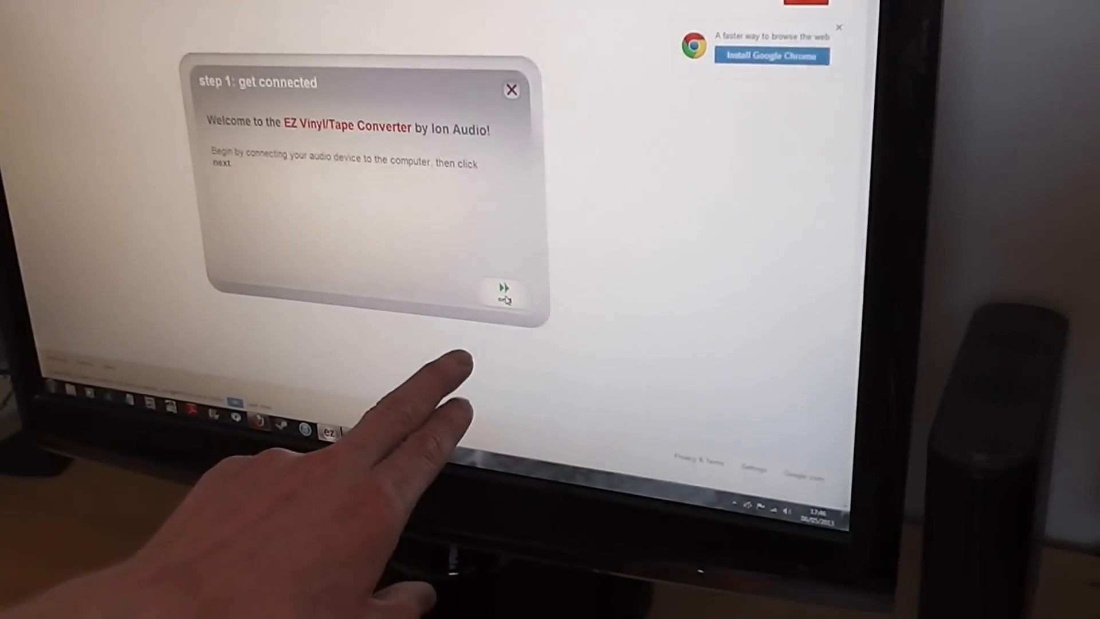
pyautogui.click(504, 288)
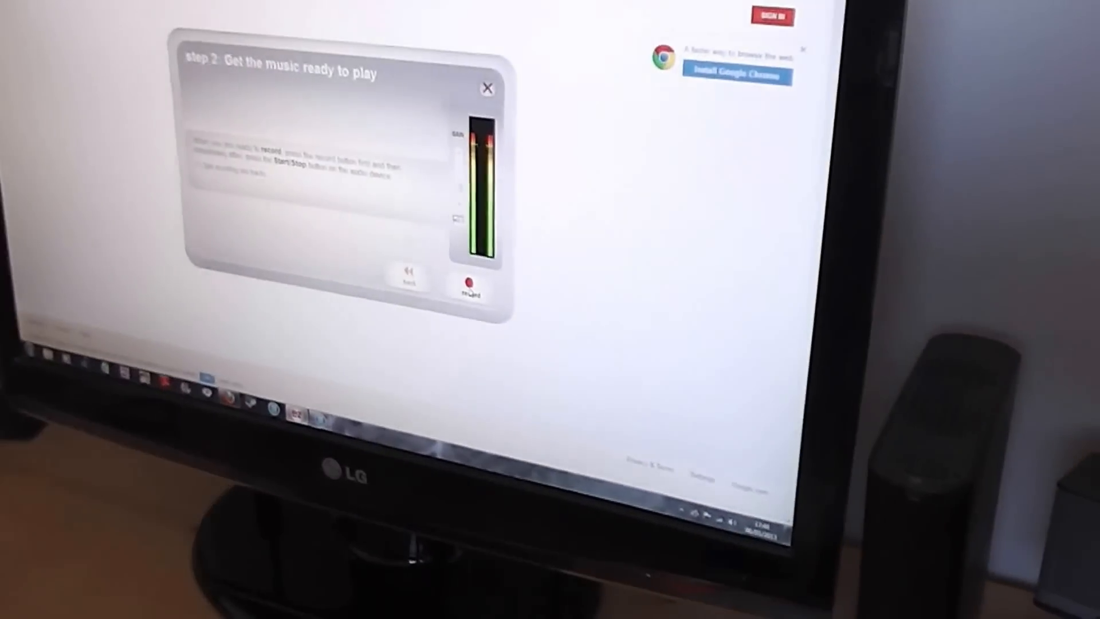
# Start recording the playing single and let it run to about 00:00:58.
pyautogui.click(469, 288)
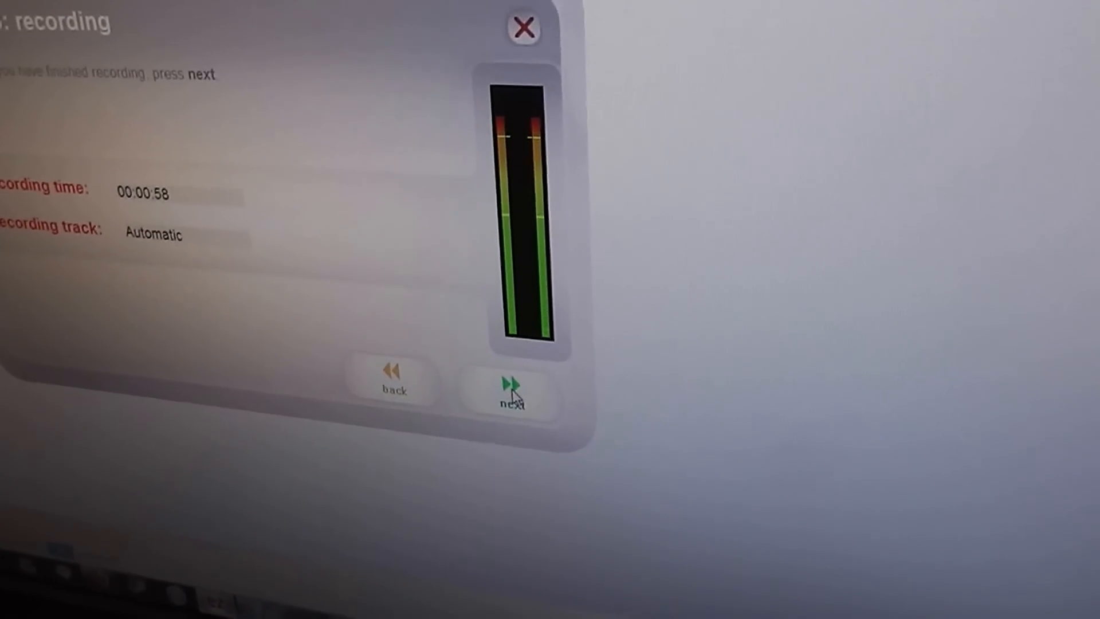
# End the recording and advance to step 4, tag your track, with empty fields.
pyautogui.click(511, 389)
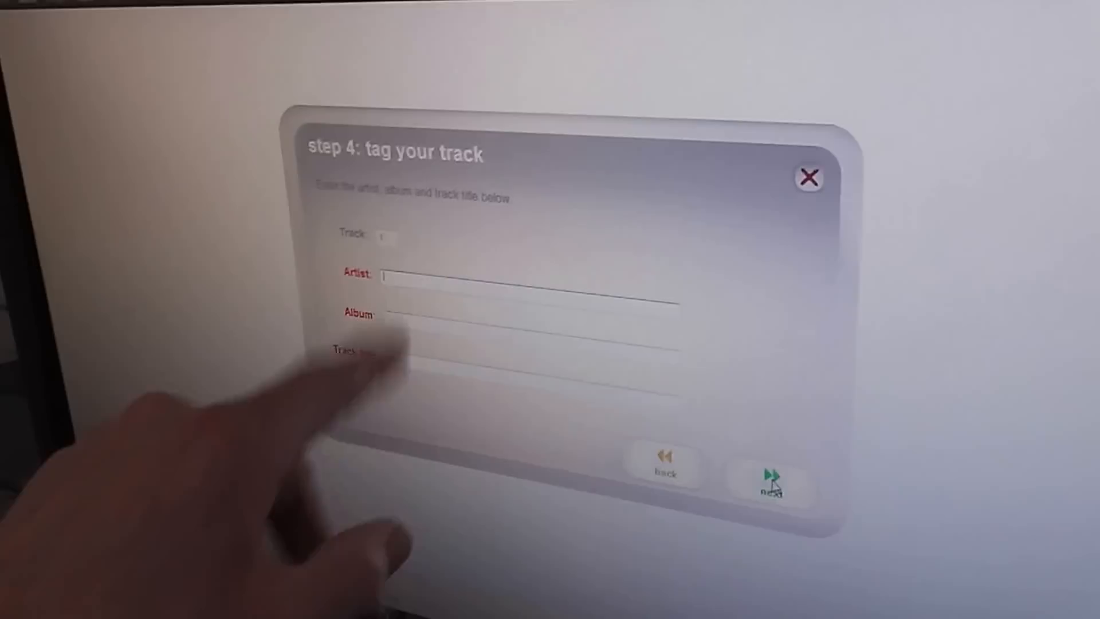